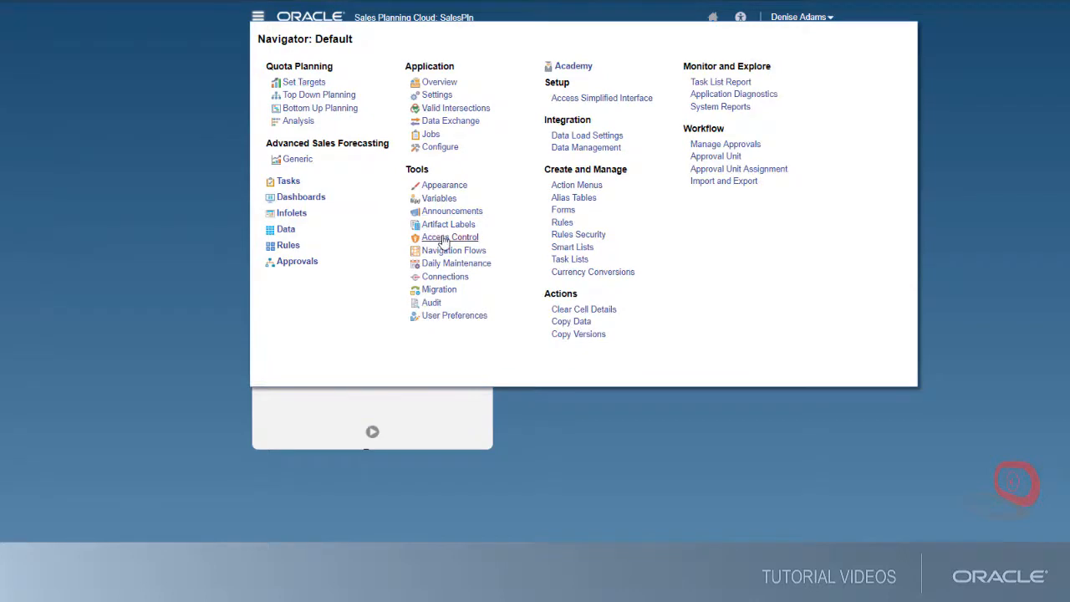
# - Go to Tools > Access Control to list the groups (Sales Mgr, Sales Rep, Viewer)
pyautogui.click(449, 238)
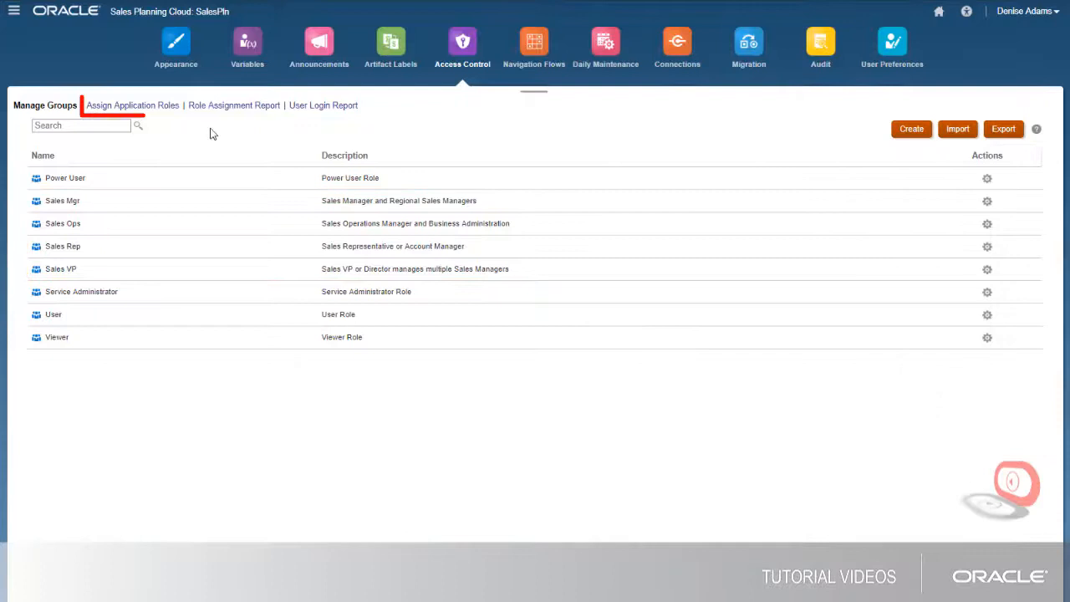
# - Assign Sales Mgr roles such as Ad Hoc Grid Creator, Approvals Administrator and Drill Through
pyautogui.click(132, 104)
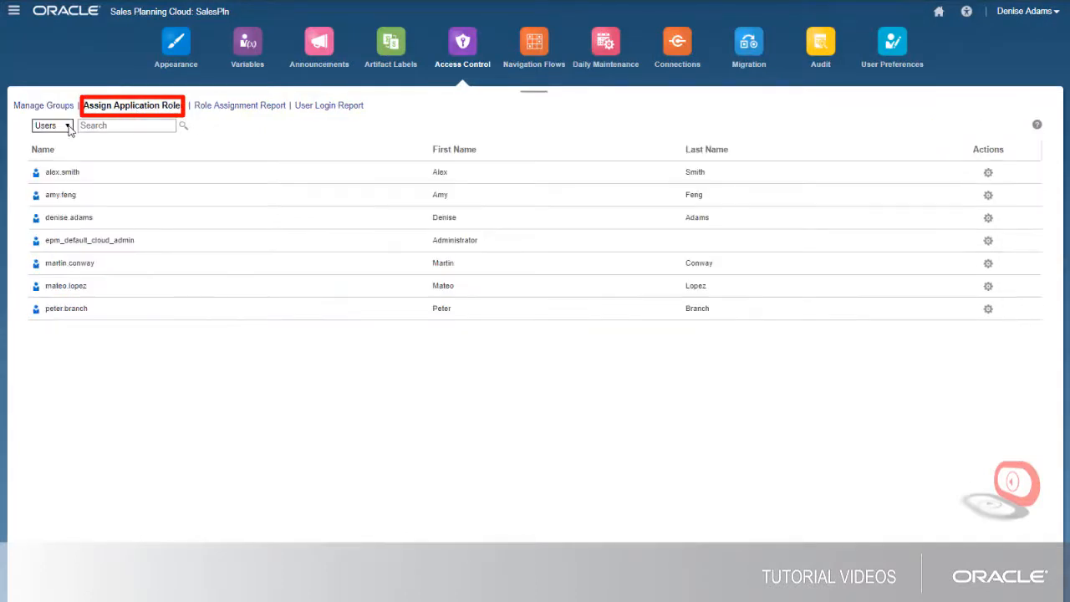
pyautogui.click(51, 125)
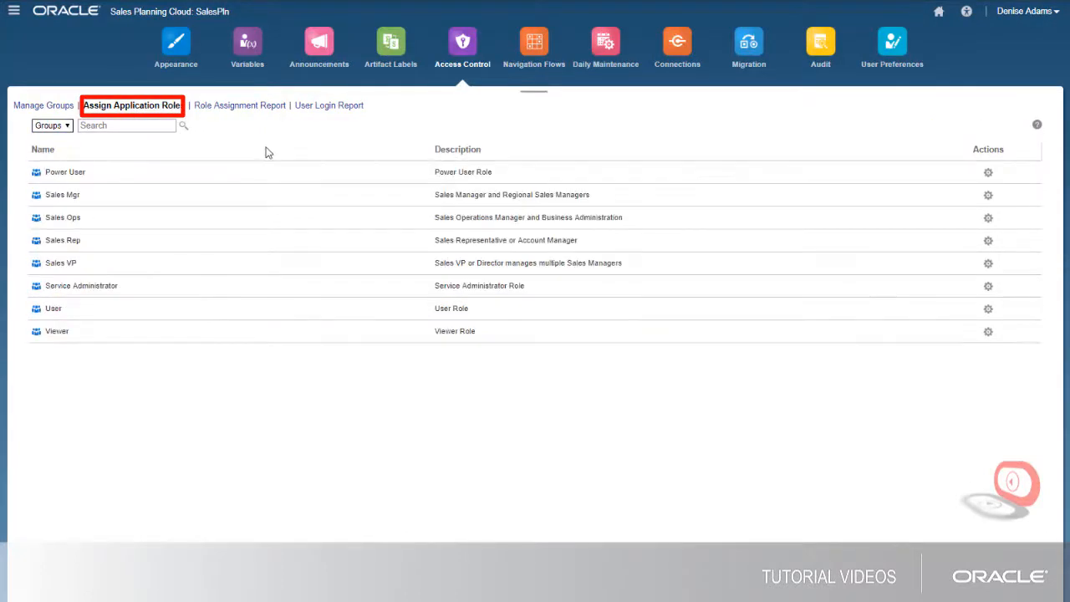
pyautogui.click(989, 194)
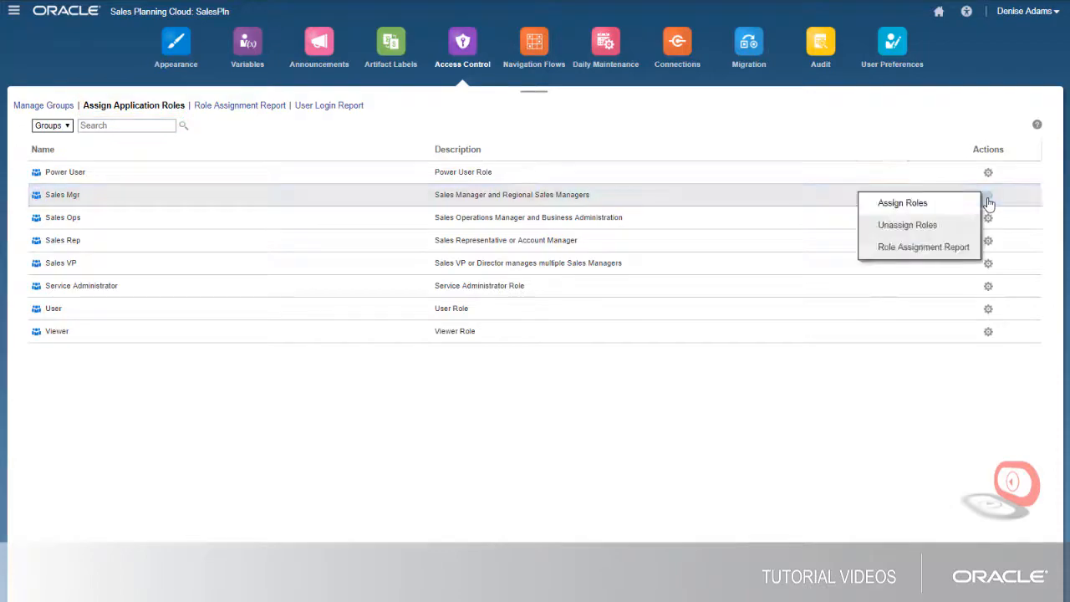
pyautogui.click(903, 202)
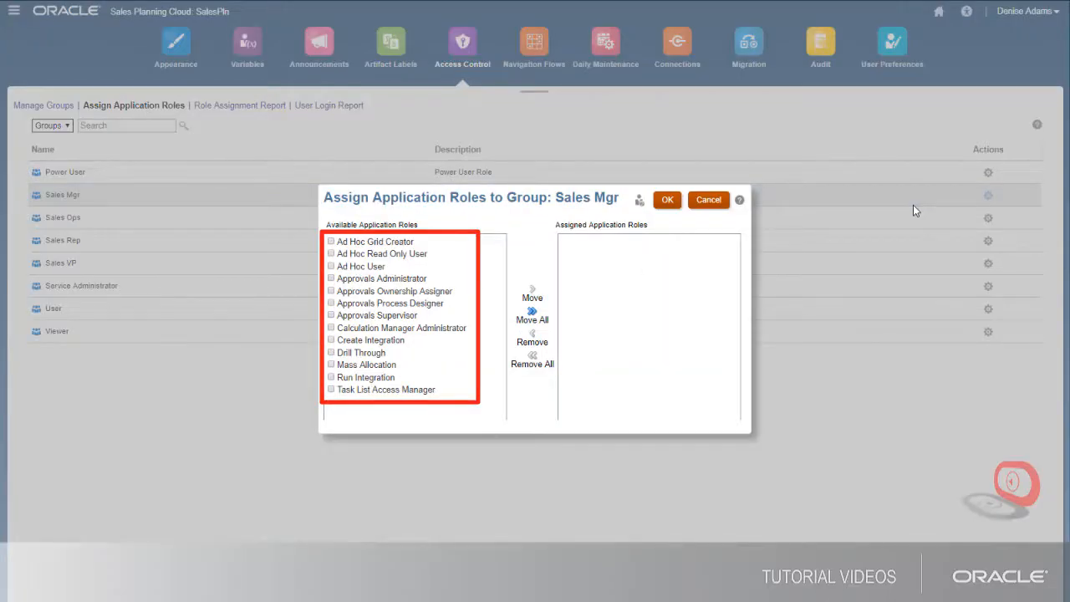
pyautogui.click(331, 277)
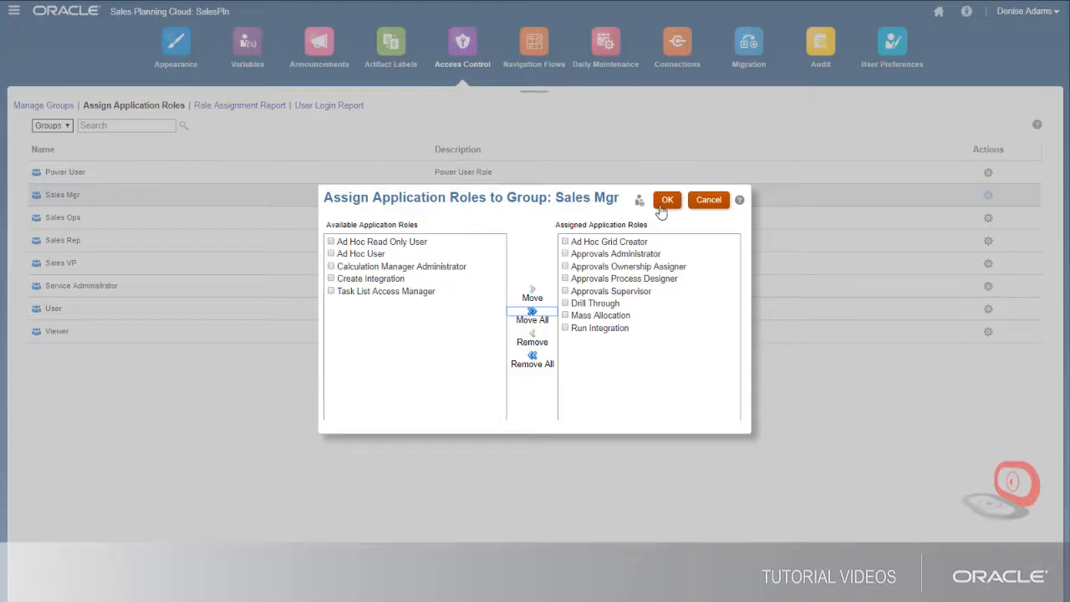
pyautogui.click(667, 200)
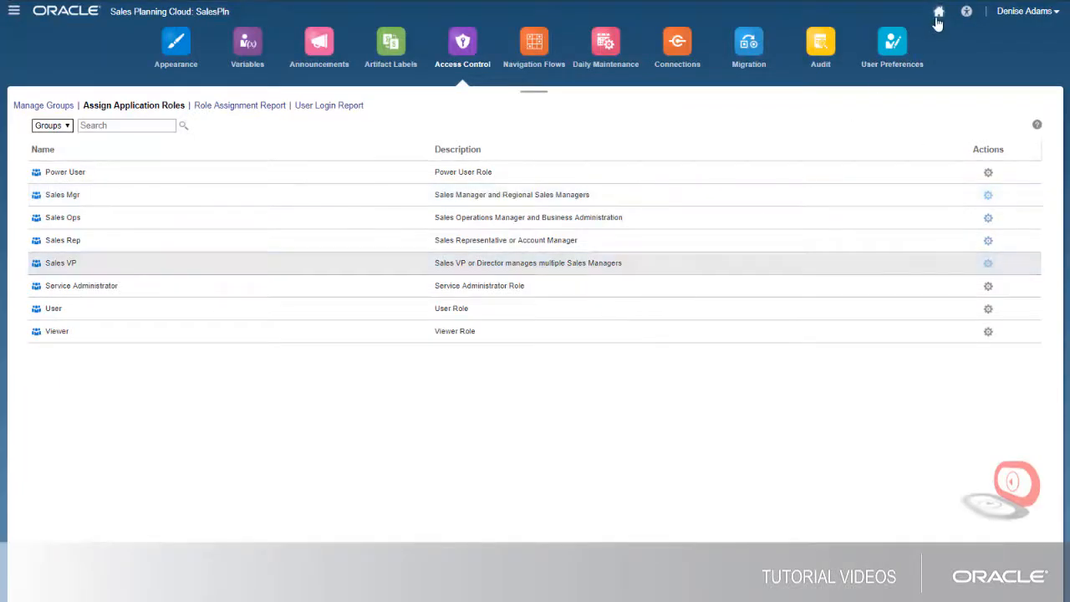
# - From Home, reach the Quota folder under Sales Forecasting - Analysis in Dashboards
pyautogui.click(940, 10)
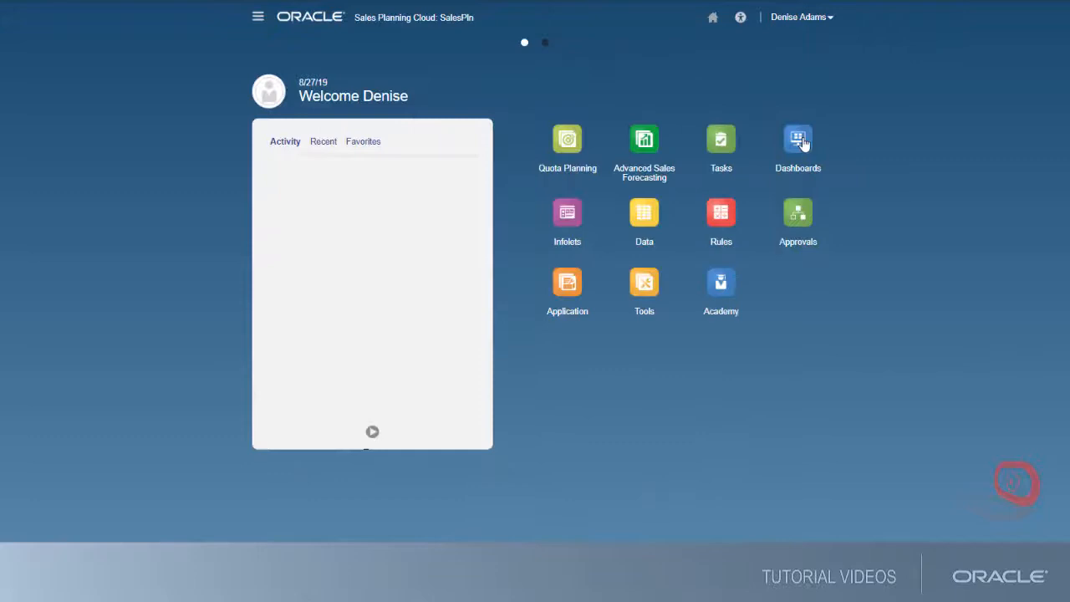
pyautogui.click(798, 141)
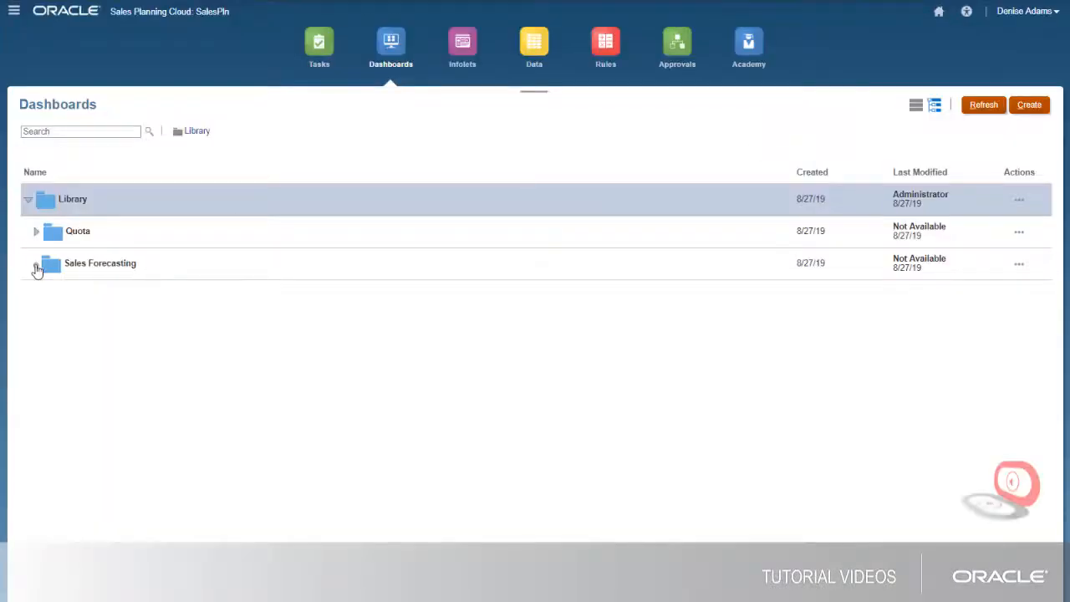
pyautogui.click(37, 264)
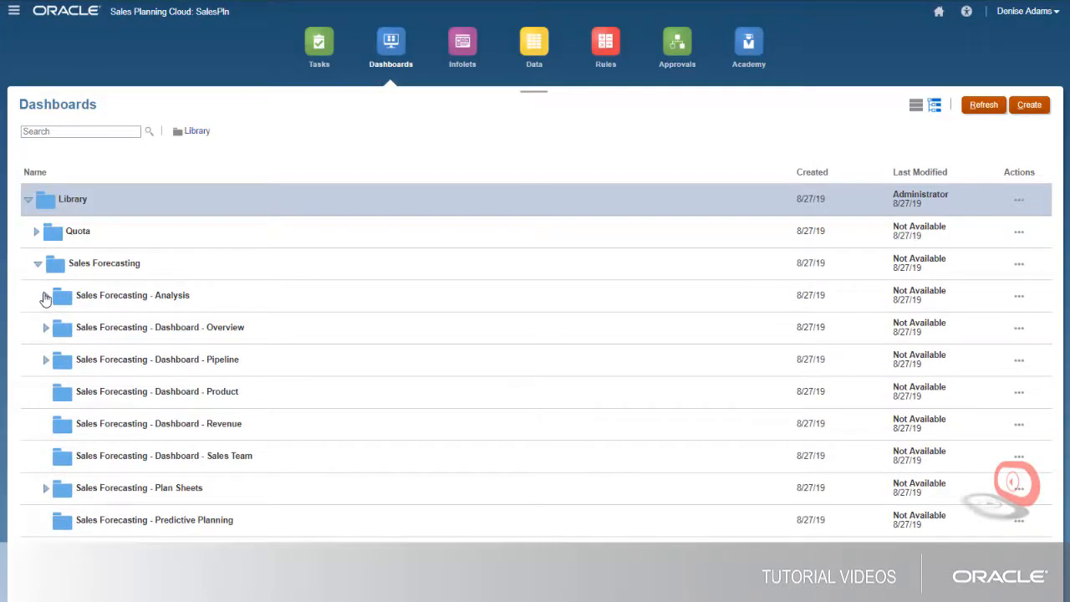
pyautogui.click(47, 299)
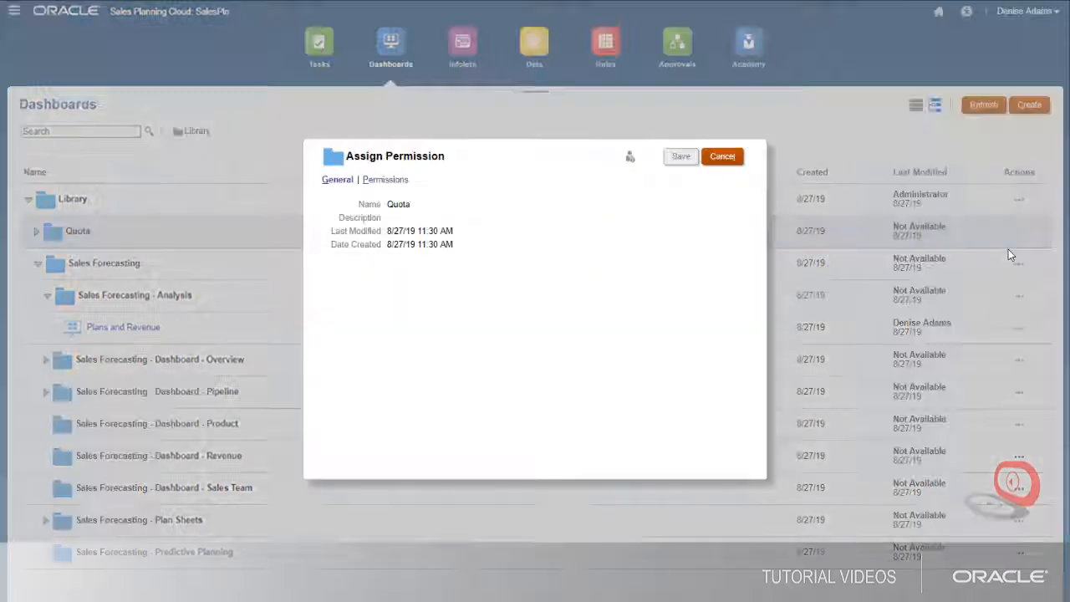
# - Add the sales groups to the Quota folder's permissions and close the list
pyautogui.click(622, 157)
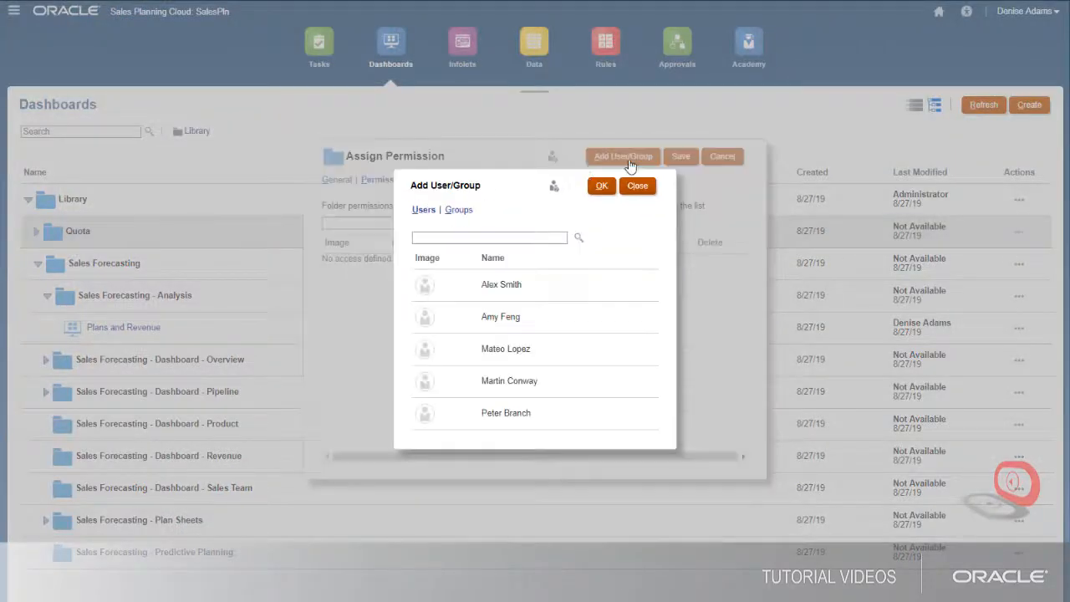
pyautogui.click(458, 210)
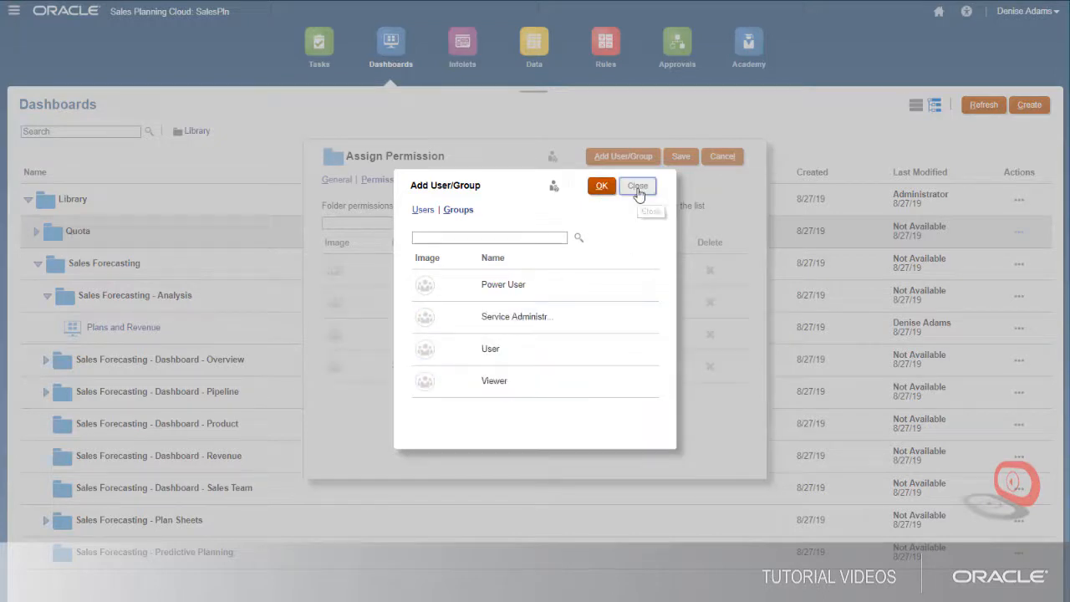
pyautogui.click(637, 186)
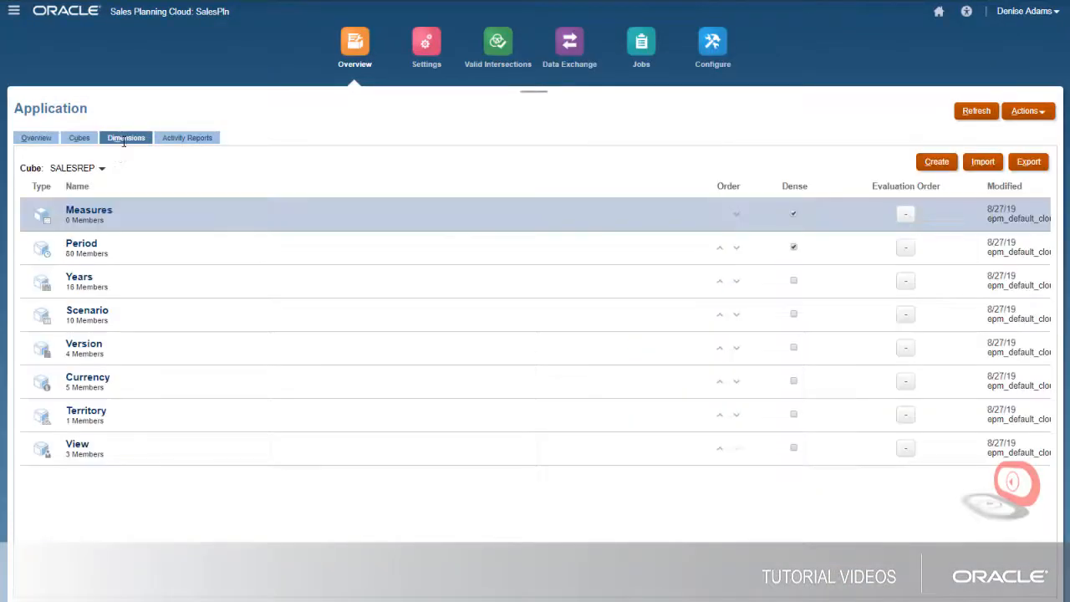
# - Reach the access permissions of the Measures dimension via Edit Member Properties
pyautogui.click(97, 168)
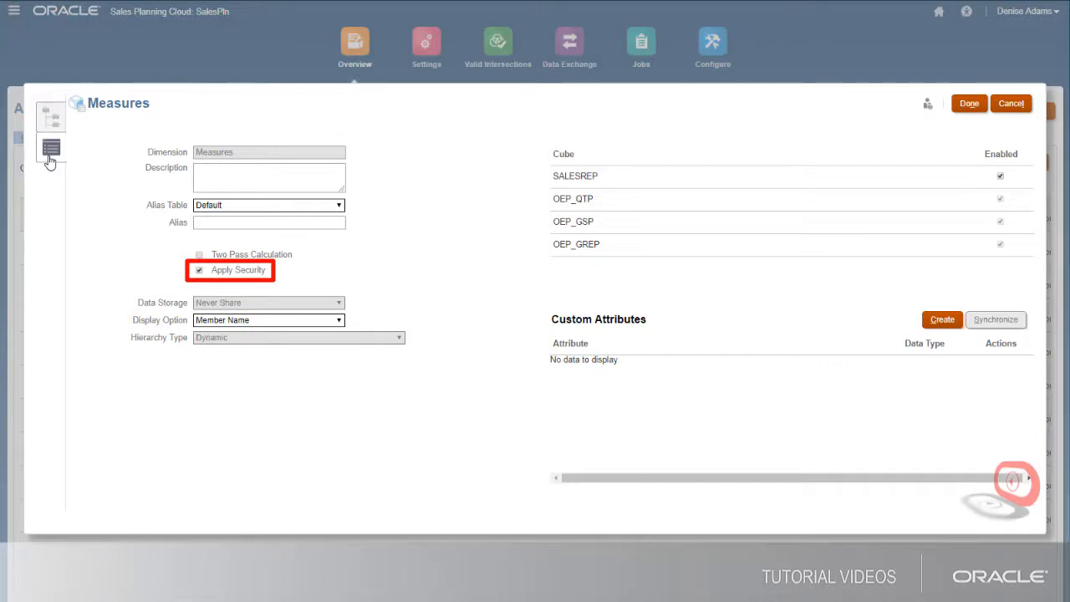
pyautogui.click(50, 147)
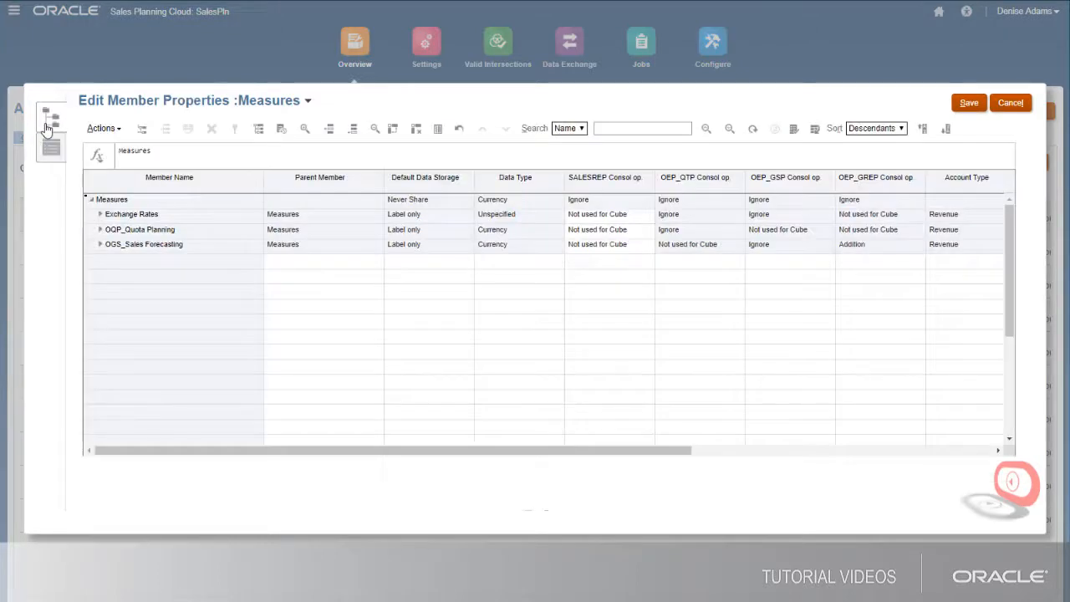
pyautogui.click(140, 229)
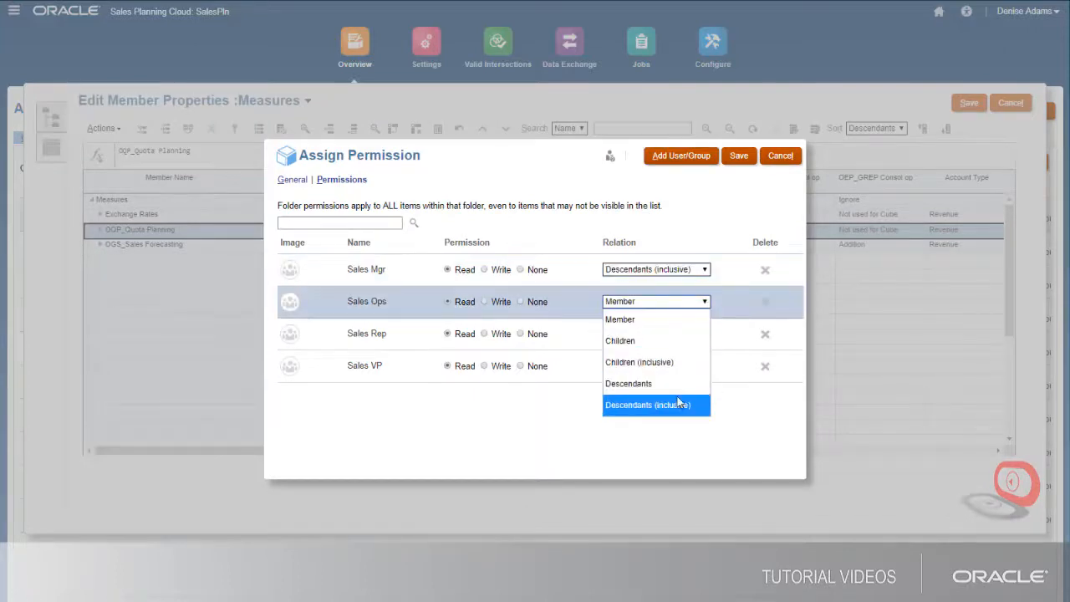
# - Grant Sales Mgr, Ops, VP write and Sales Rep read on Measures Descendants (inclusive) and save
pyautogui.click(649, 405)
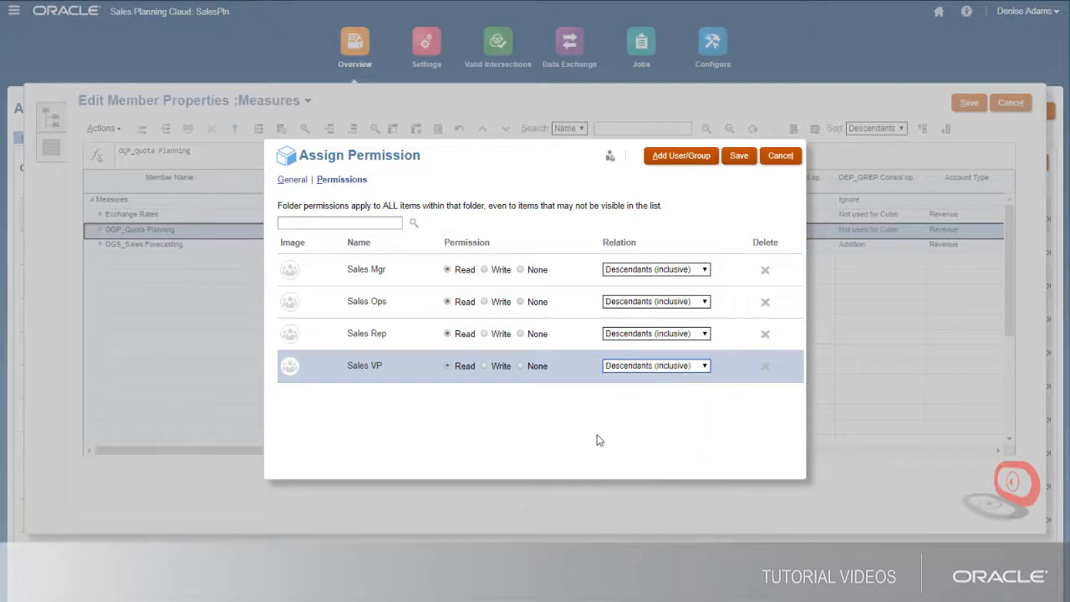
pyautogui.click(485, 365)
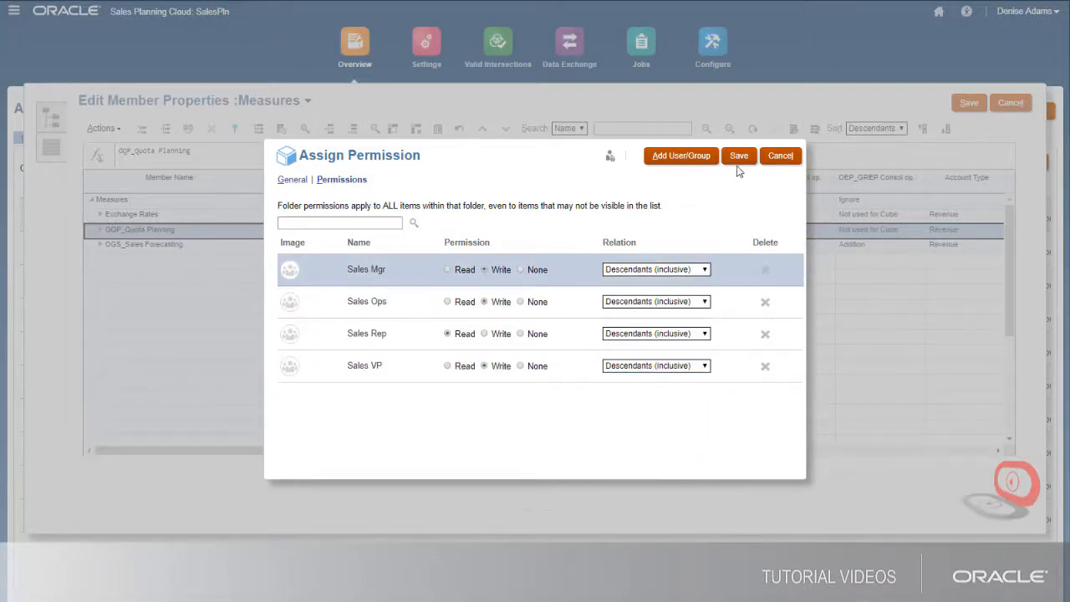
pyautogui.click(739, 155)
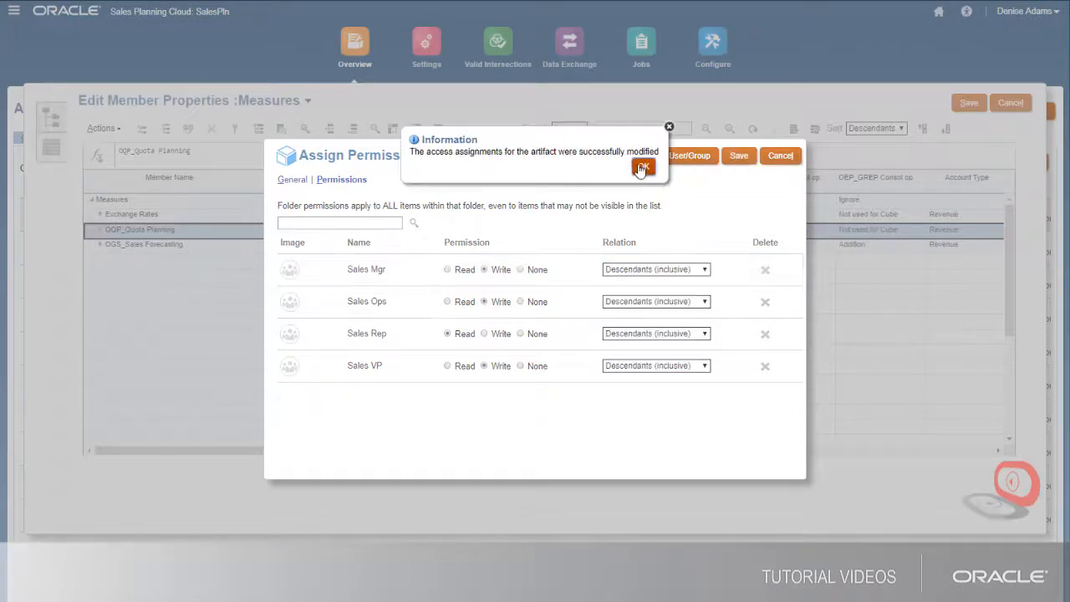
pyautogui.click(642, 168)
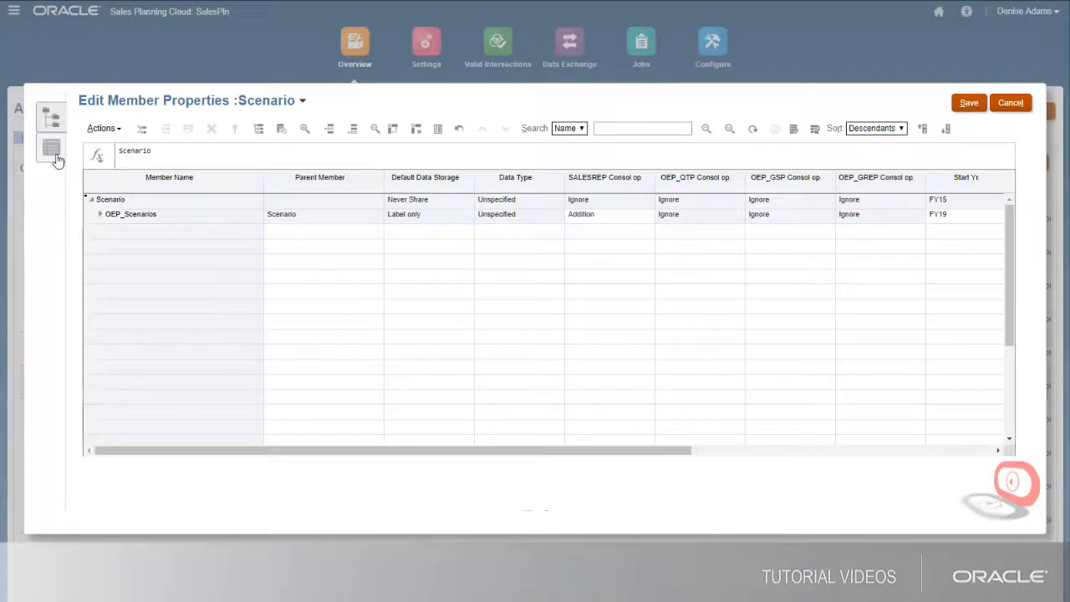
# - Clear Apply Security on the Scenario and Version dimensions, accepting the warning
pyautogui.click(50, 147)
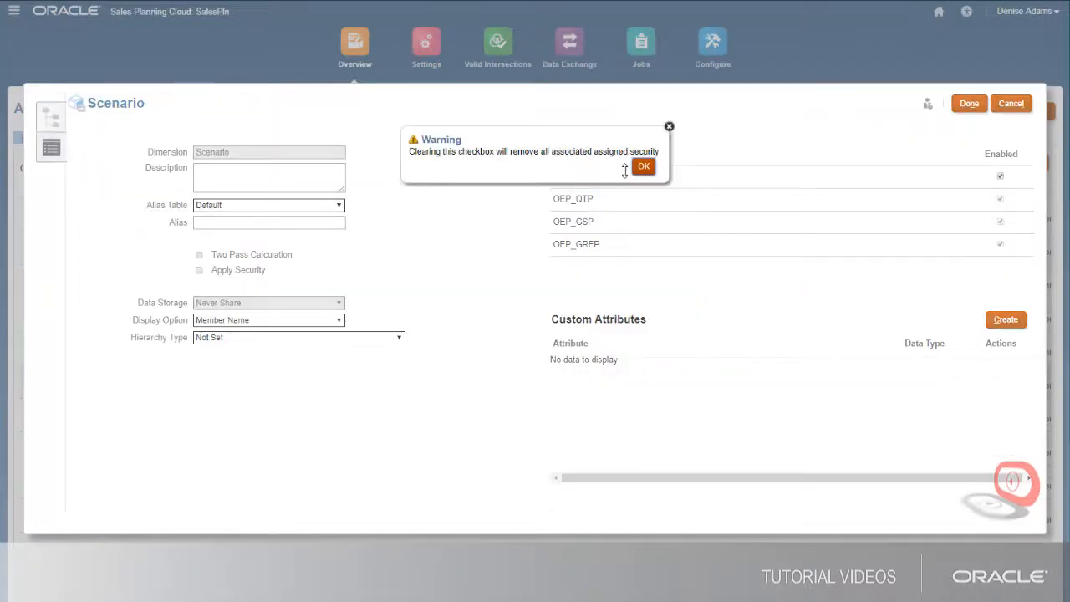
pyautogui.click(644, 167)
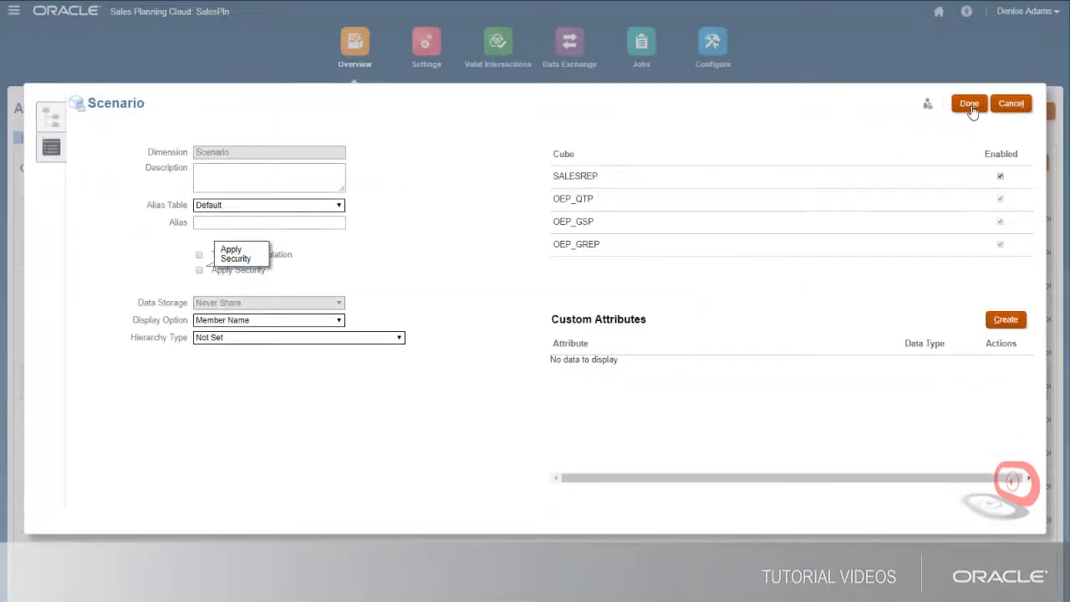
pyautogui.click(970, 104)
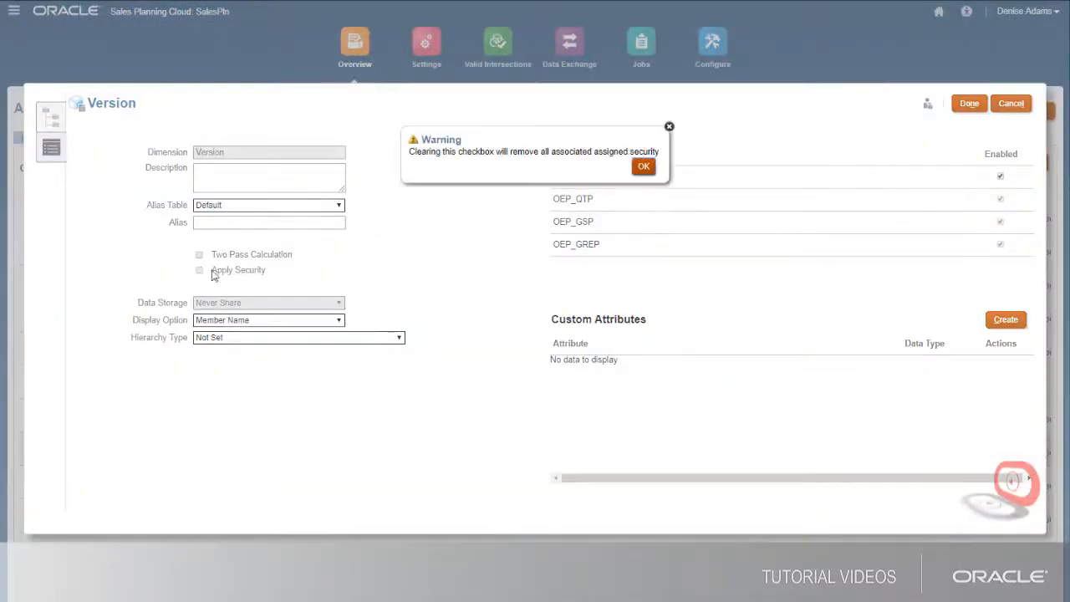
pyautogui.click(644, 166)
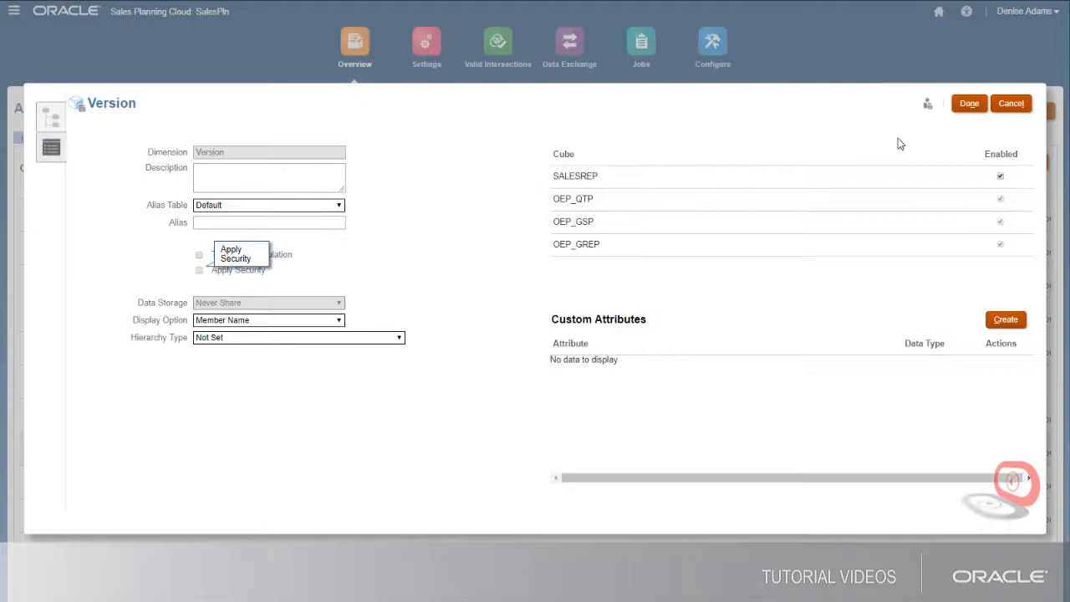
pyautogui.click(1010, 104)
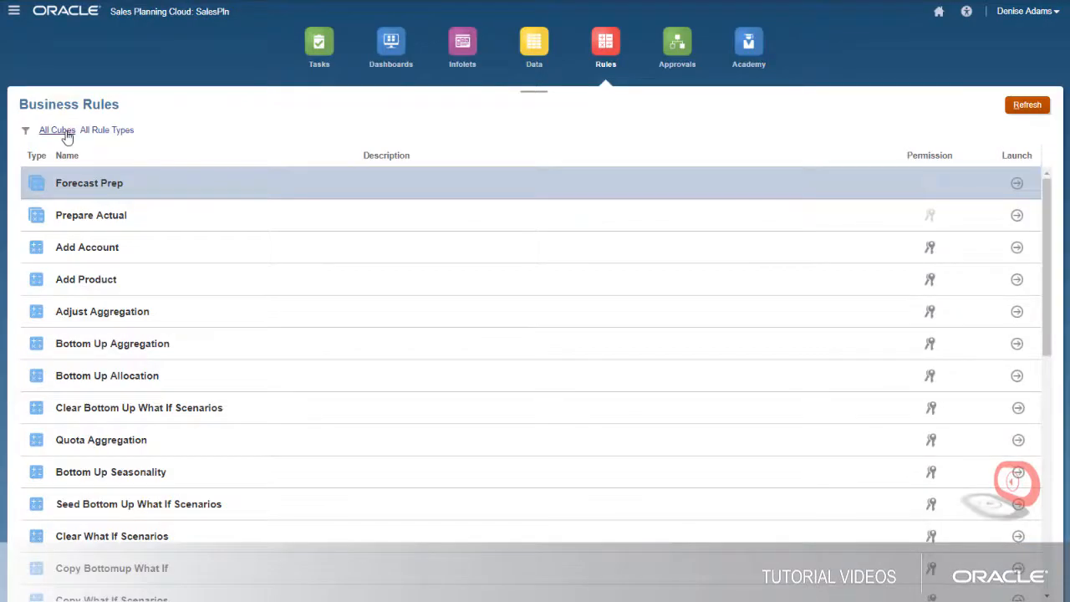
# - Filter rules to cube OEP_GSP and give Sales Mgr and Sales Ops Launch on Push To Reporting Cube
pyautogui.click(25, 130)
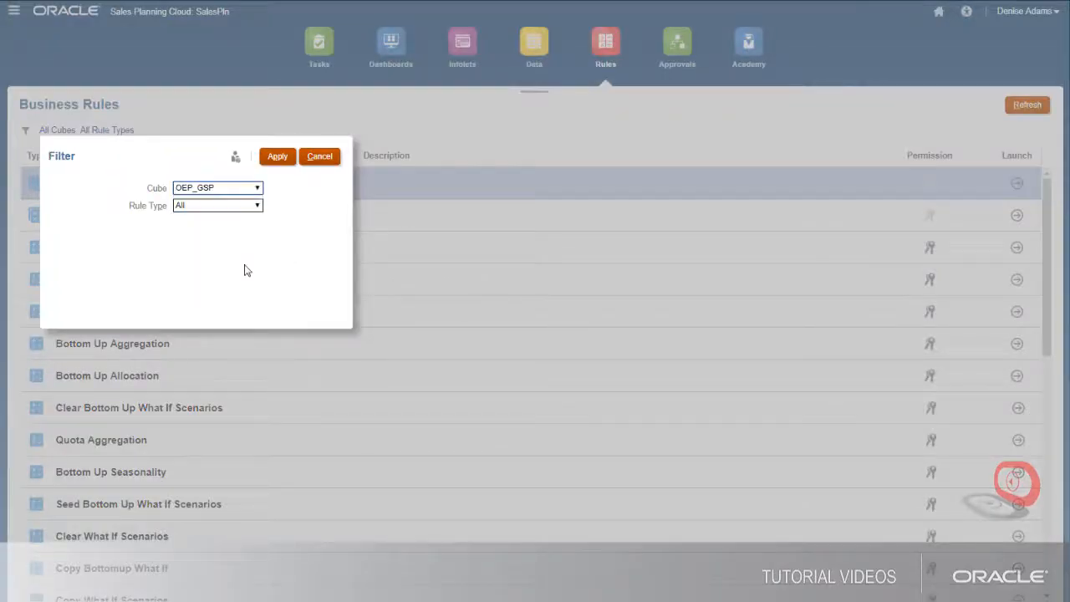
pyautogui.click(278, 158)
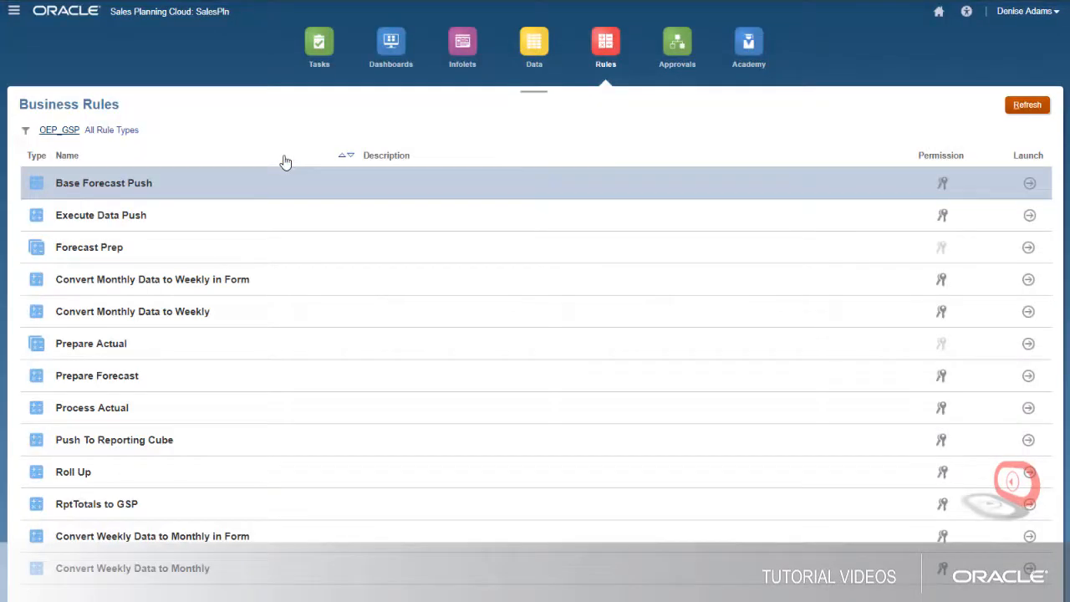
pyautogui.click(114, 440)
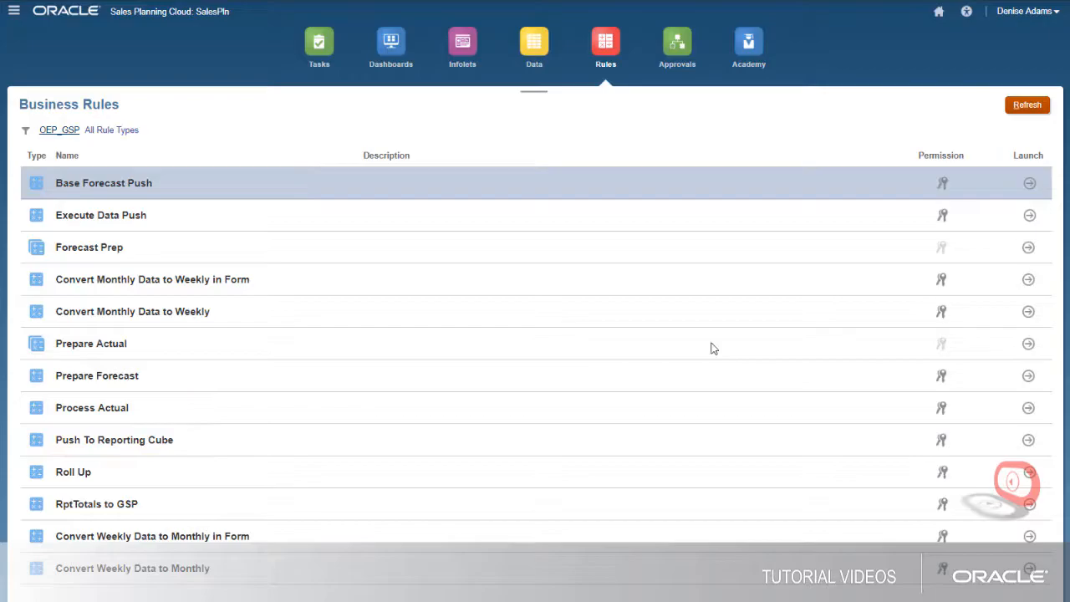
pyautogui.click(942, 439)
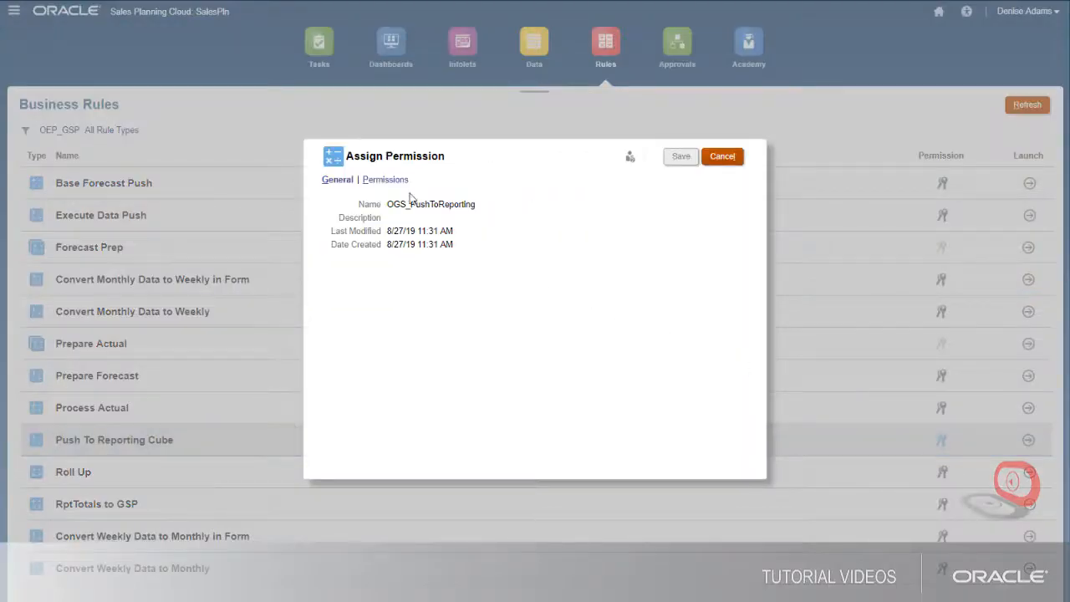
pyautogui.click(385, 179)
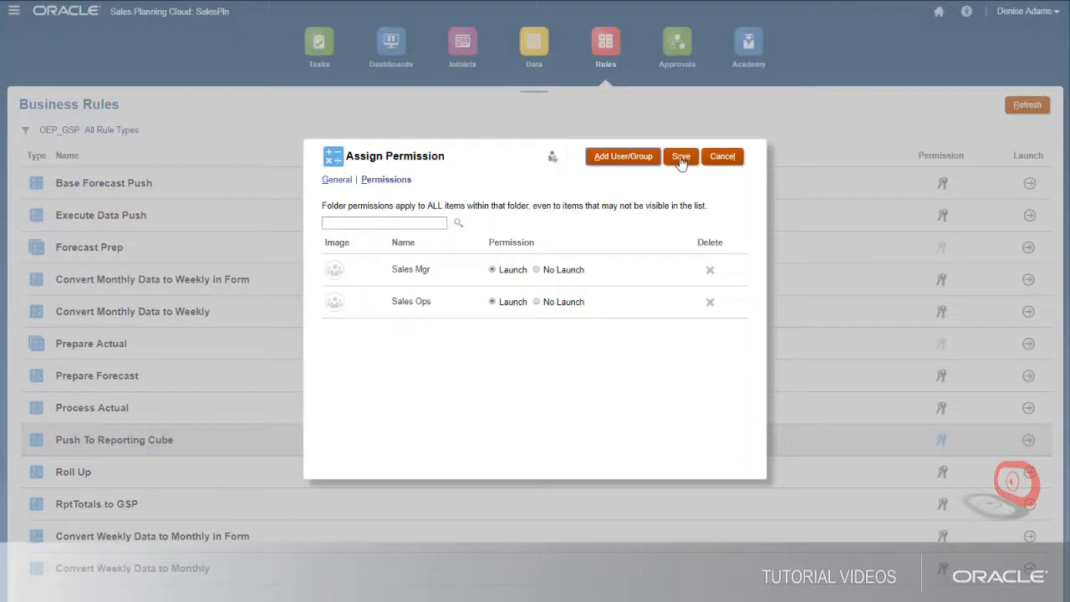
pyautogui.moveTo(723, 157)
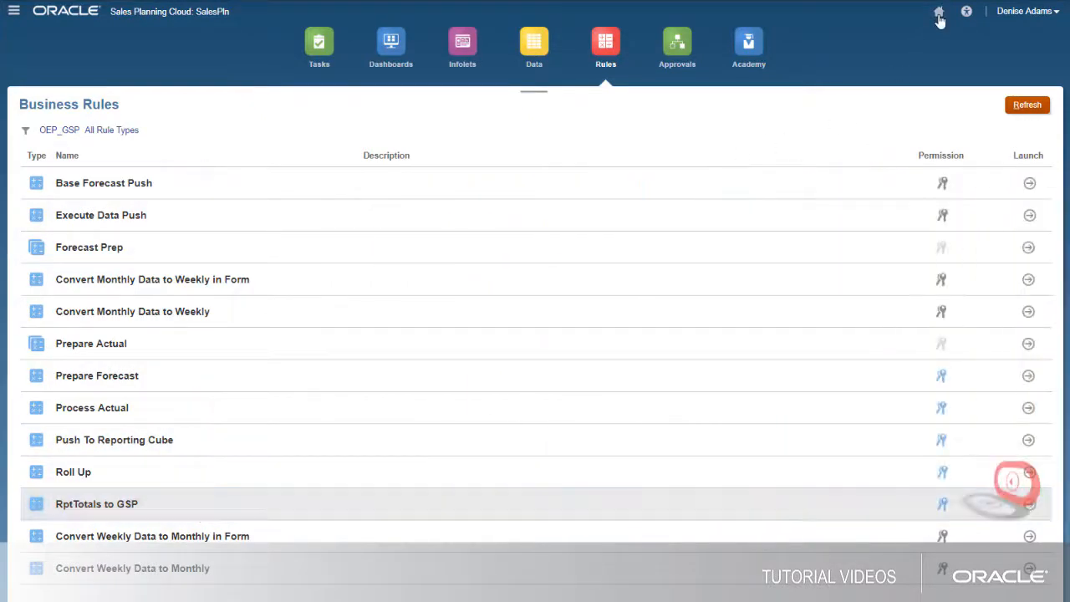
# - In Navigation Flows, create a new flow named 'Sales Mgr' from the default
pyautogui.click(14, 10)
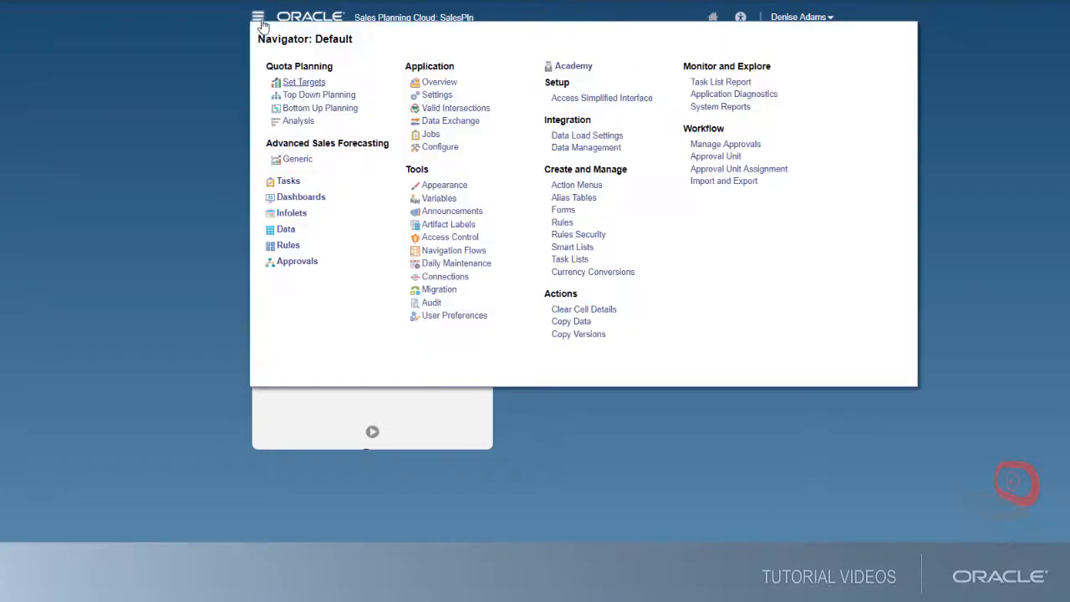
pyautogui.moveTo(445, 254)
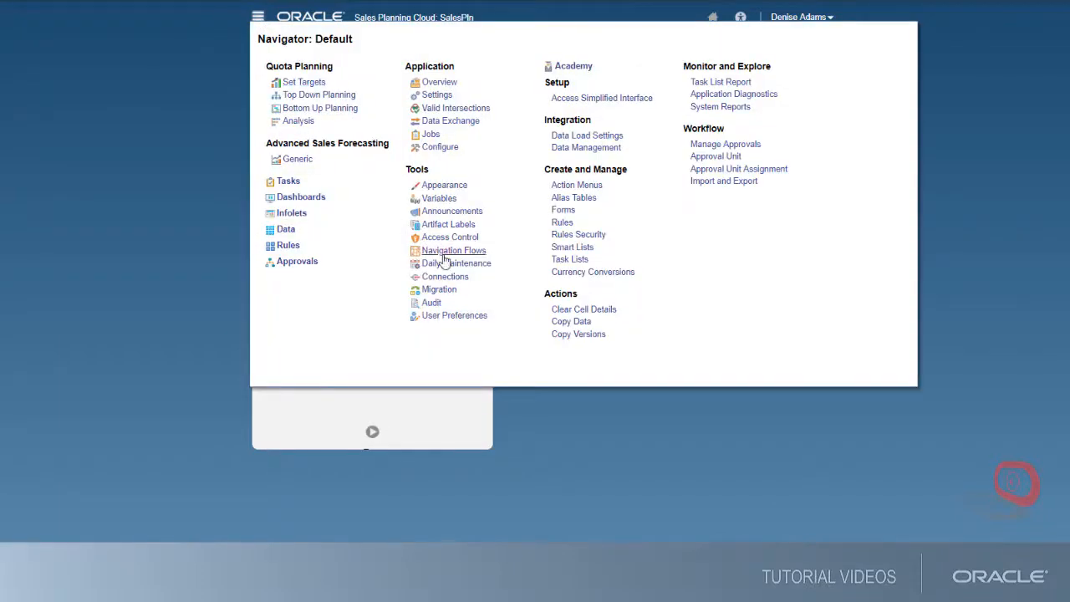
pyautogui.click(454, 251)
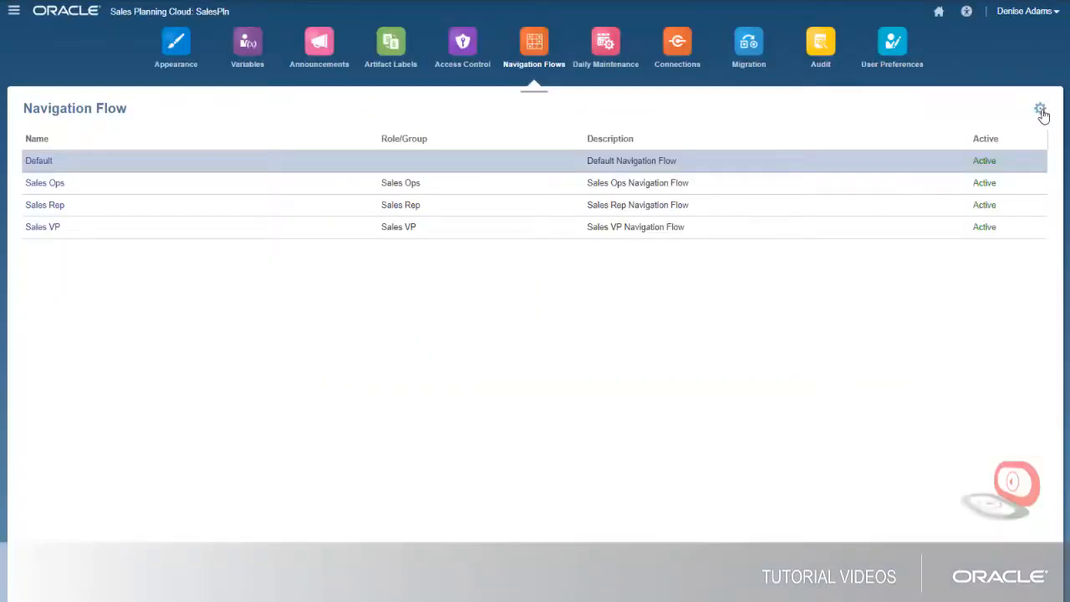
pyautogui.click(1040, 110)
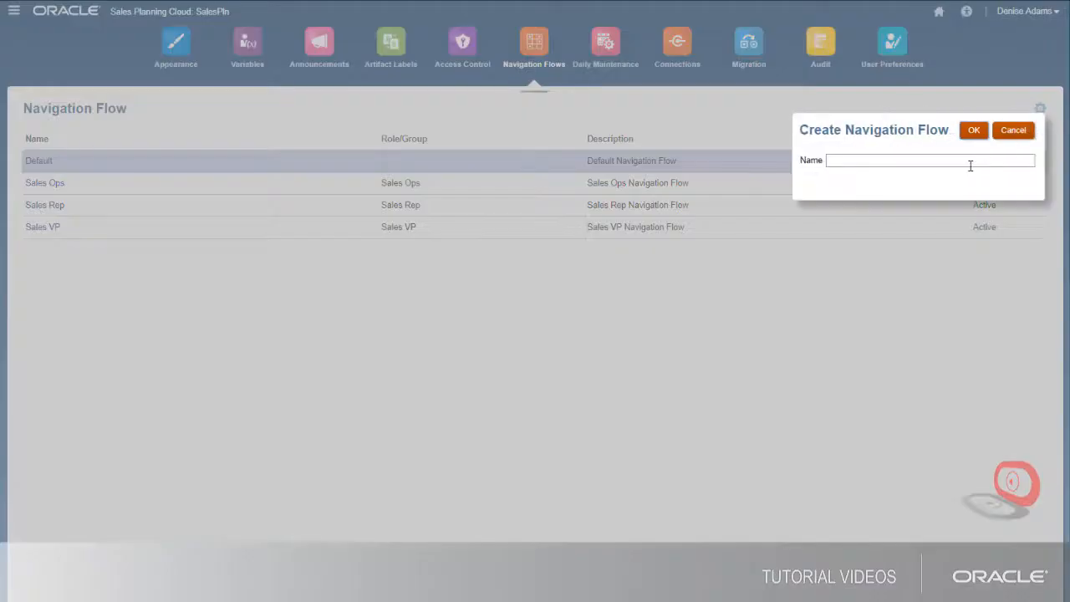
pyautogui.write('Sales Mgr')
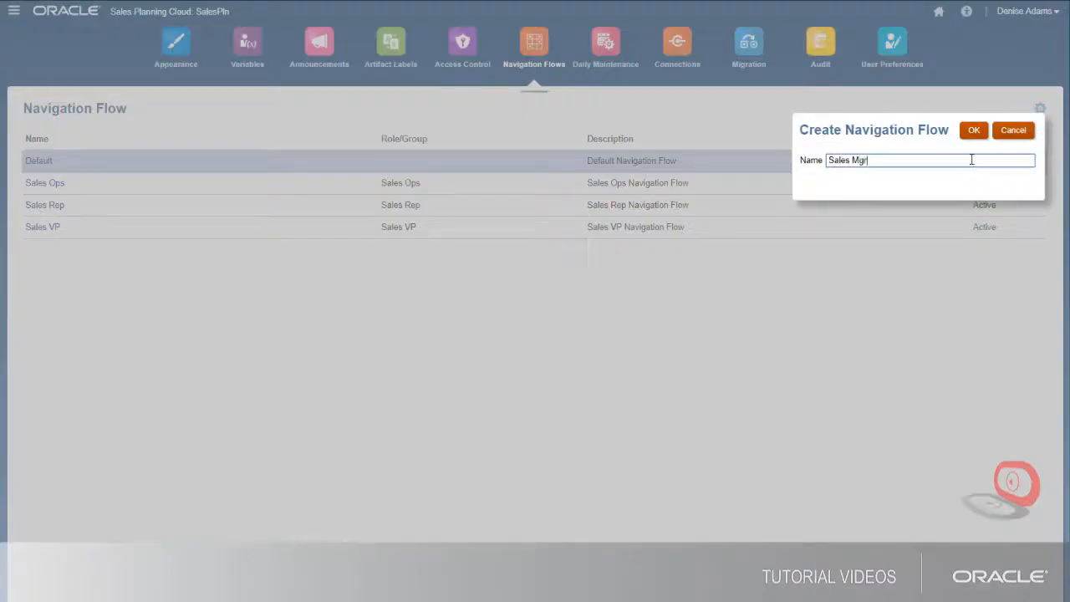
pyautogui.click(973, 131)
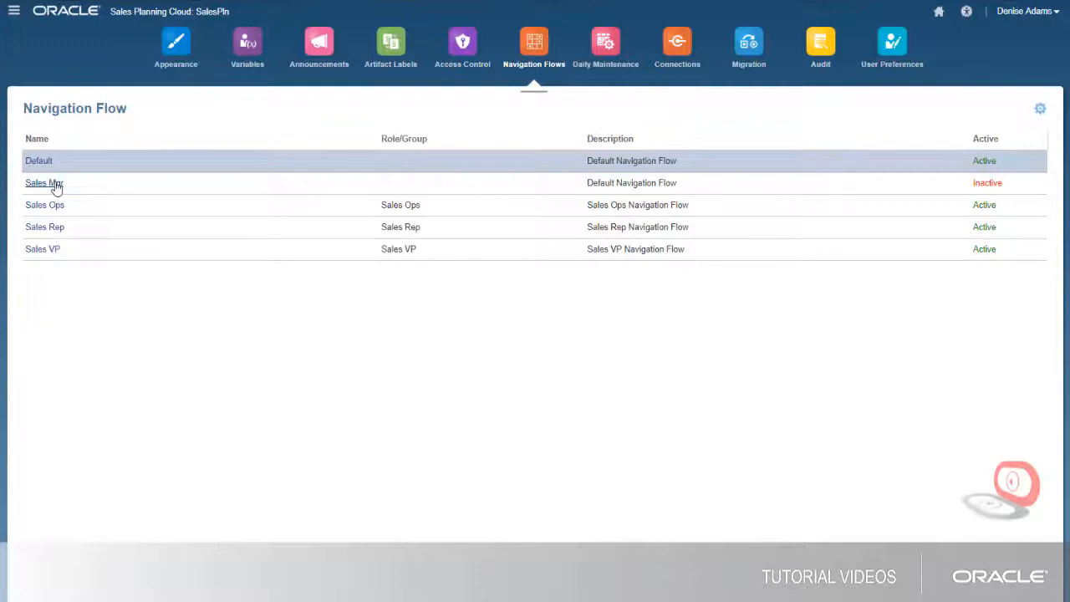
# - Assign the Sales Mgr flow to the Sales Mgr group, save it and set it Active
pyautogui.click(44, 183)
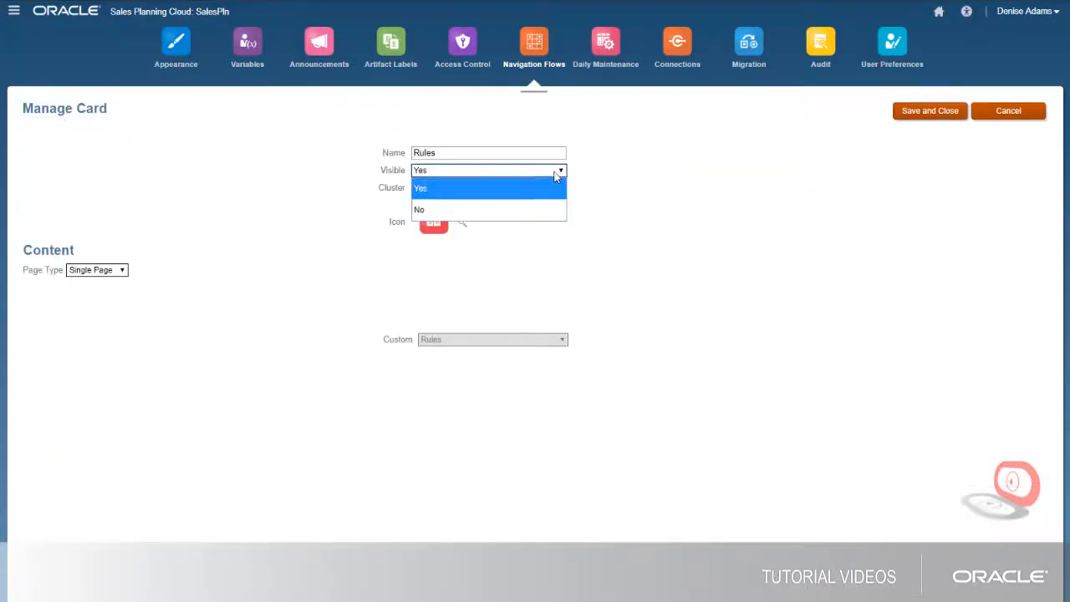
pyautogui.click(418, 209)
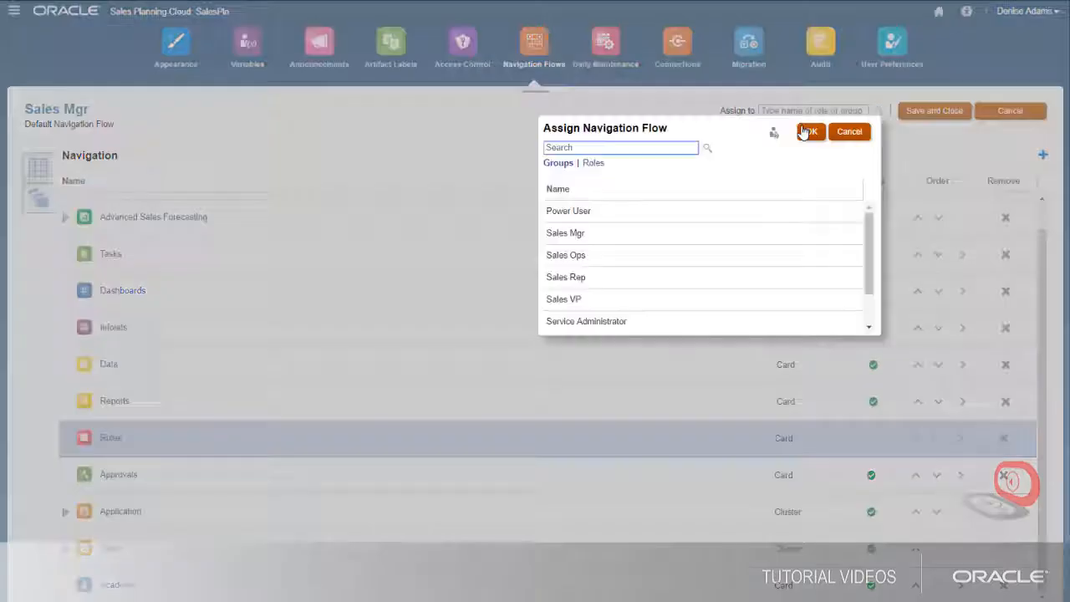
pyautogui.click(565, 233)
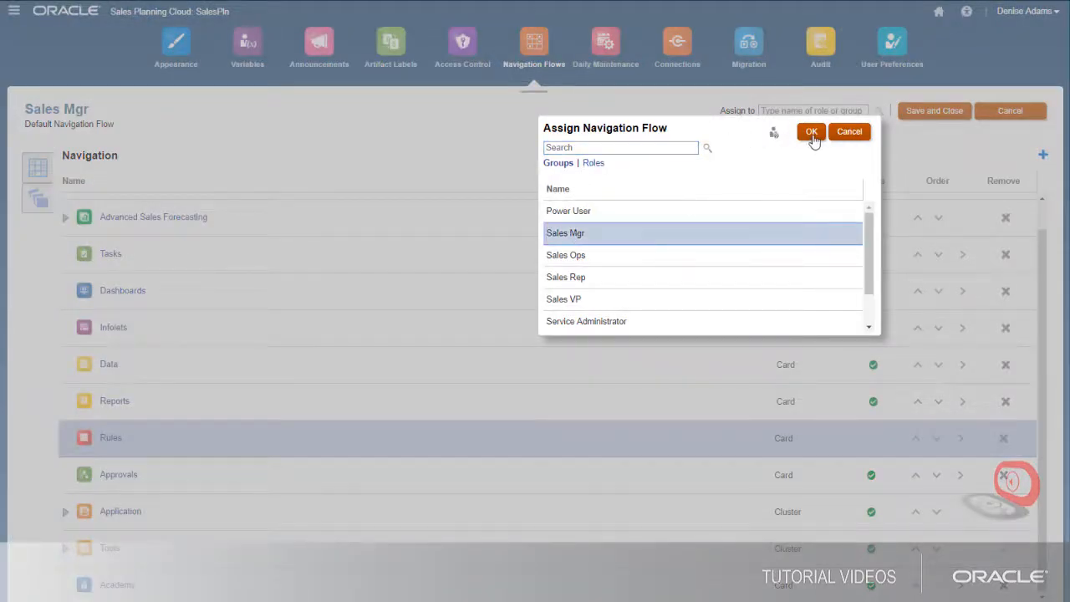
pyautogui.click(810, 130)
pyautogui.write('Sales Mgr')
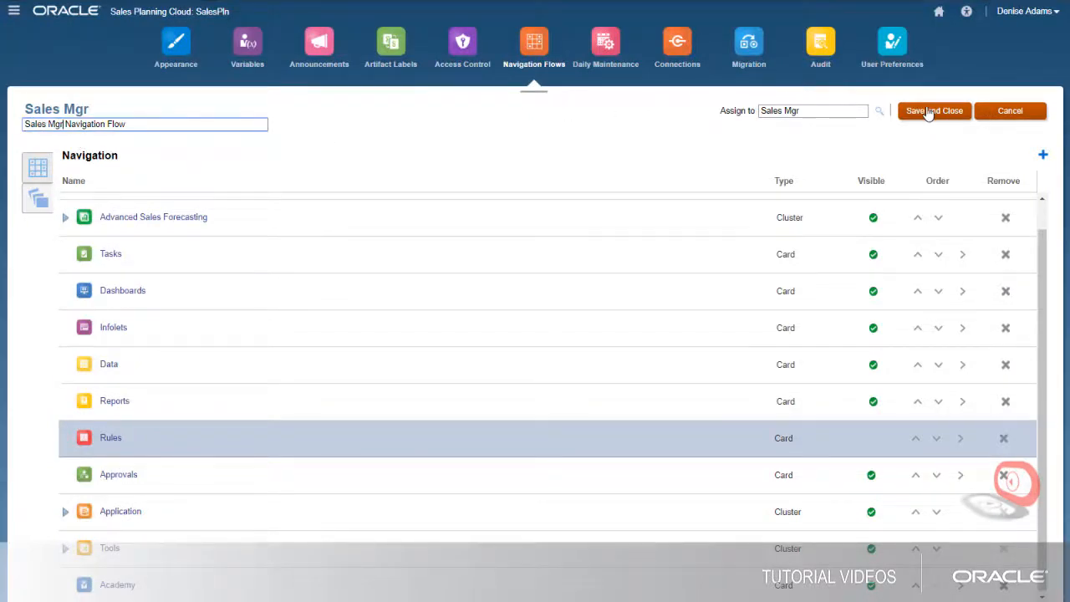
pyautogui.click(934, 111)
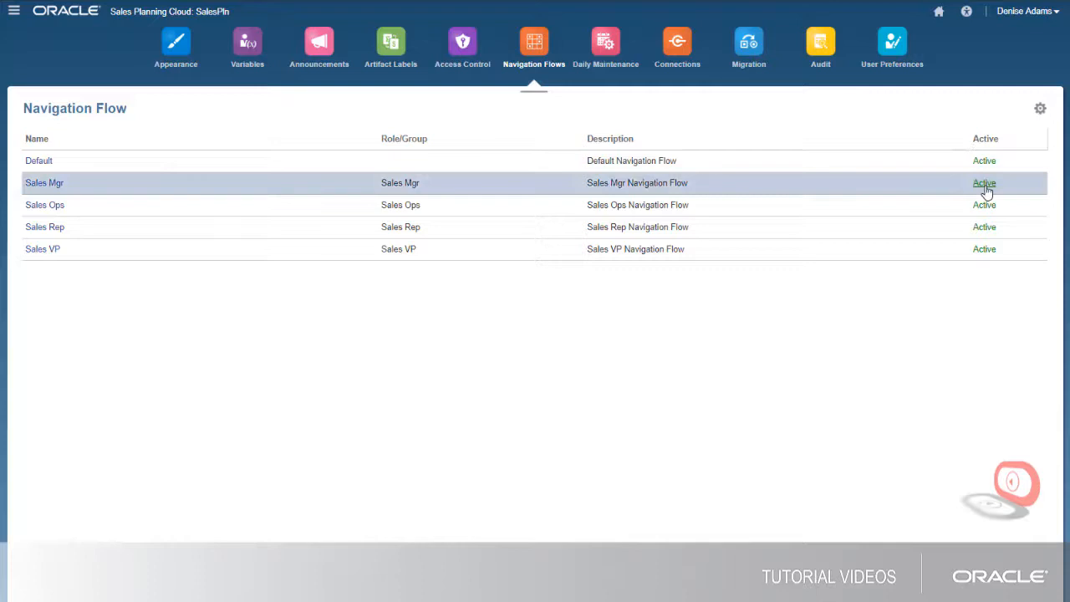
pyautogui.moveTo(940, 17)
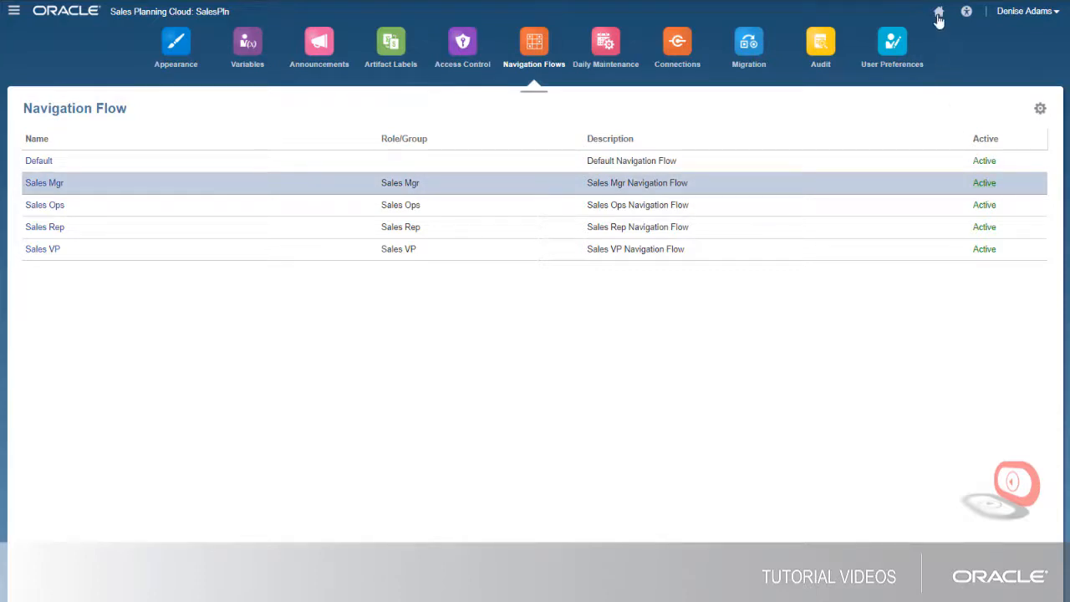